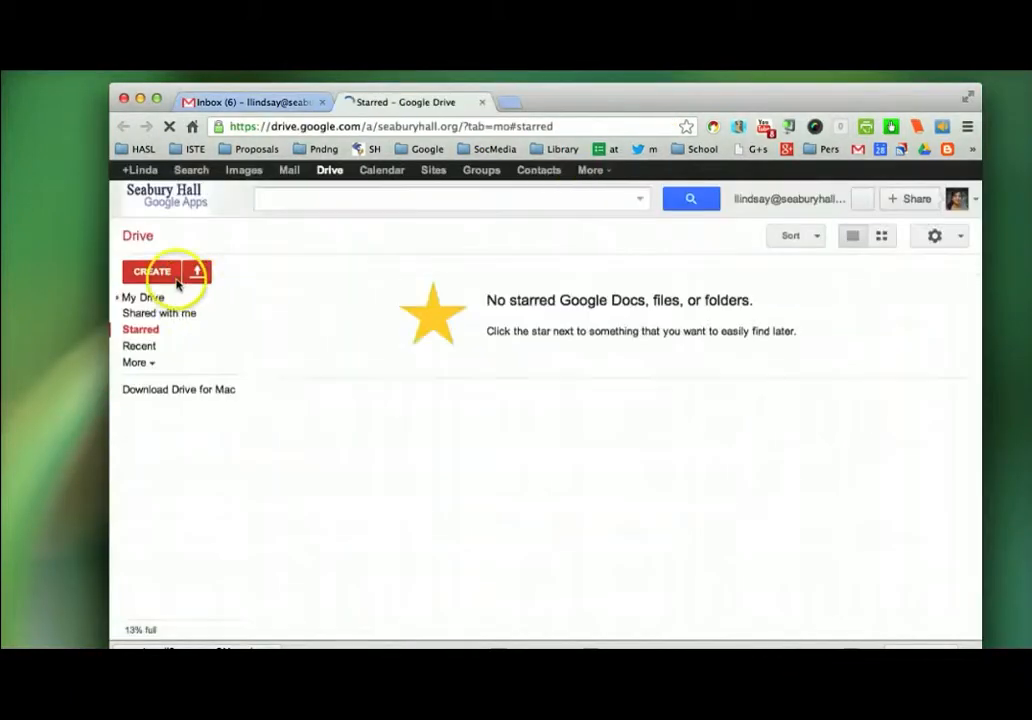
Create a new blank Google document from Drive
click(152, 272)
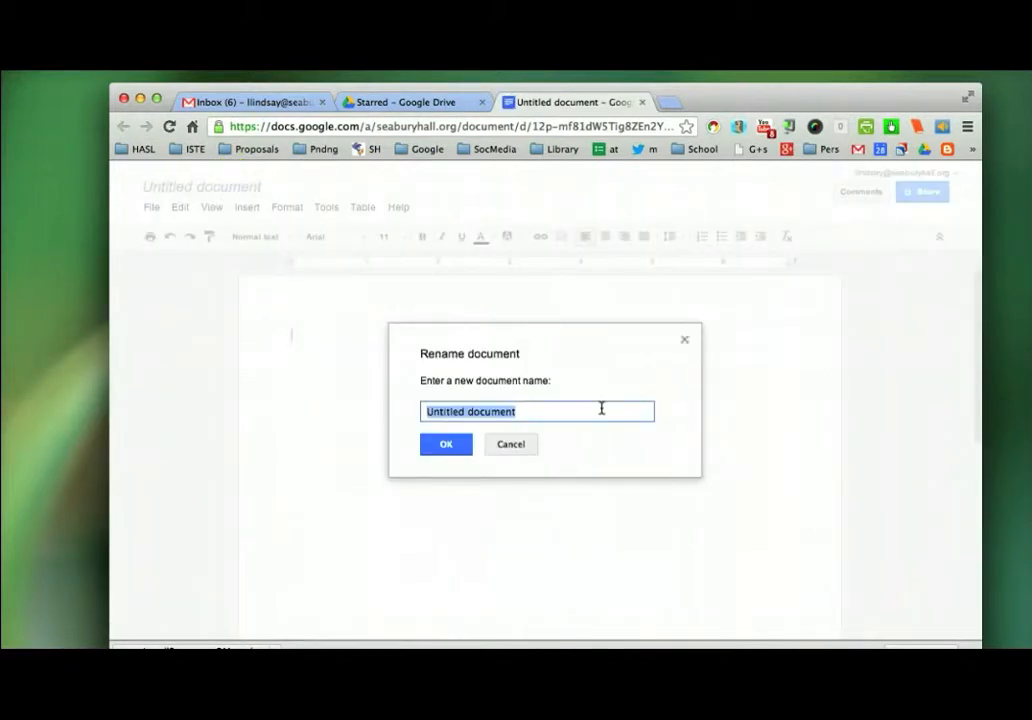
text(AB0413)
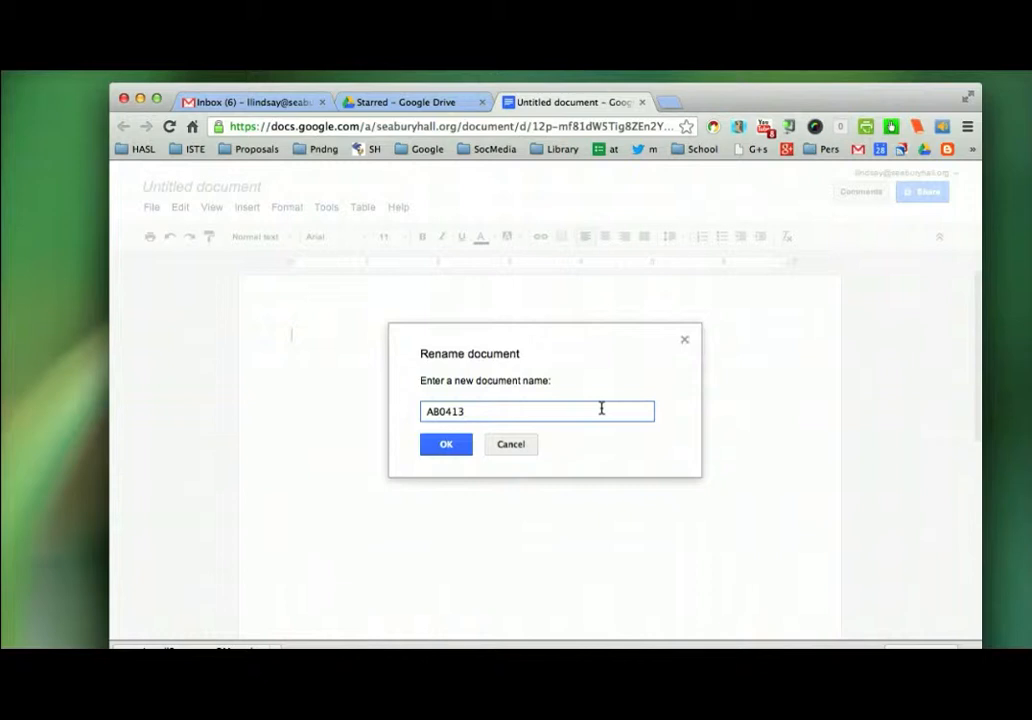
text(-BlockA-)
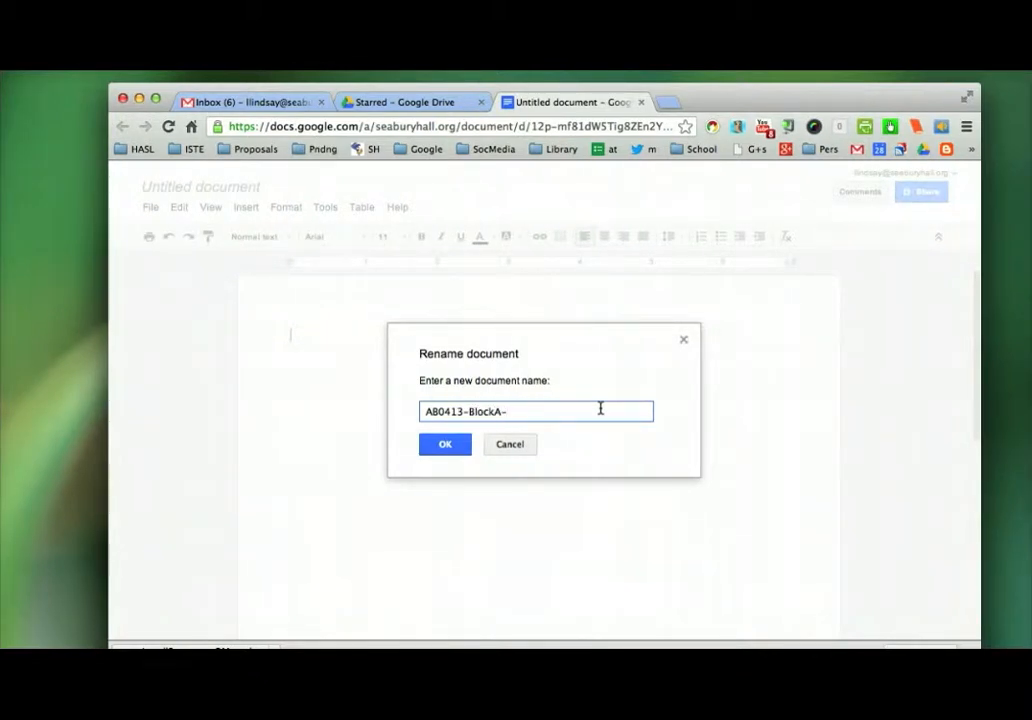
text(L)
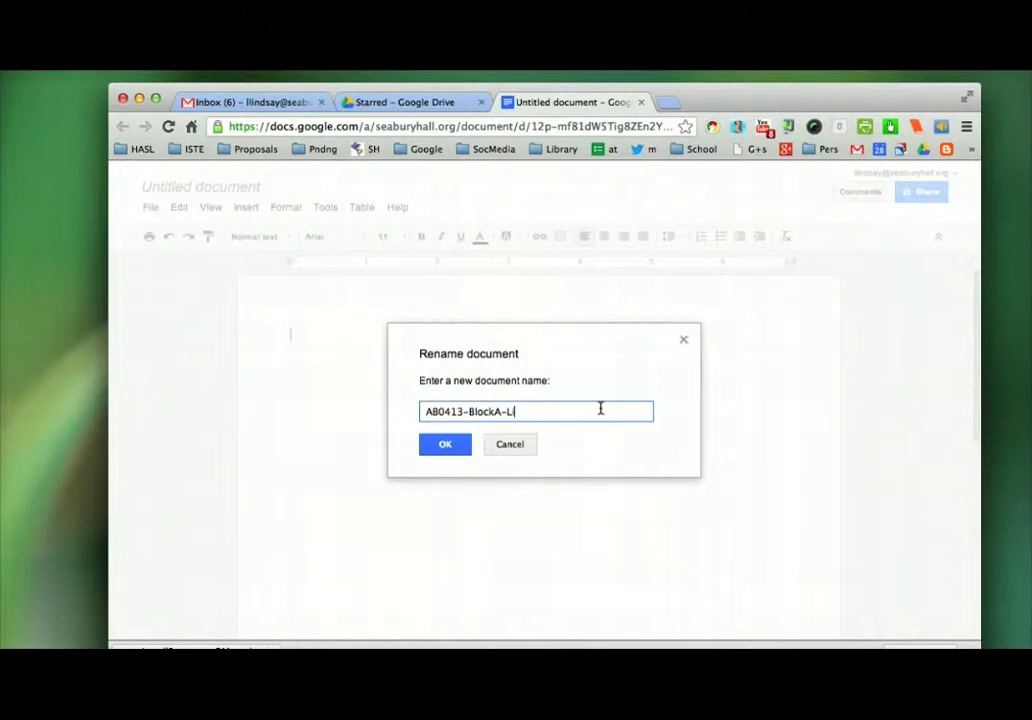
text(indsayL)
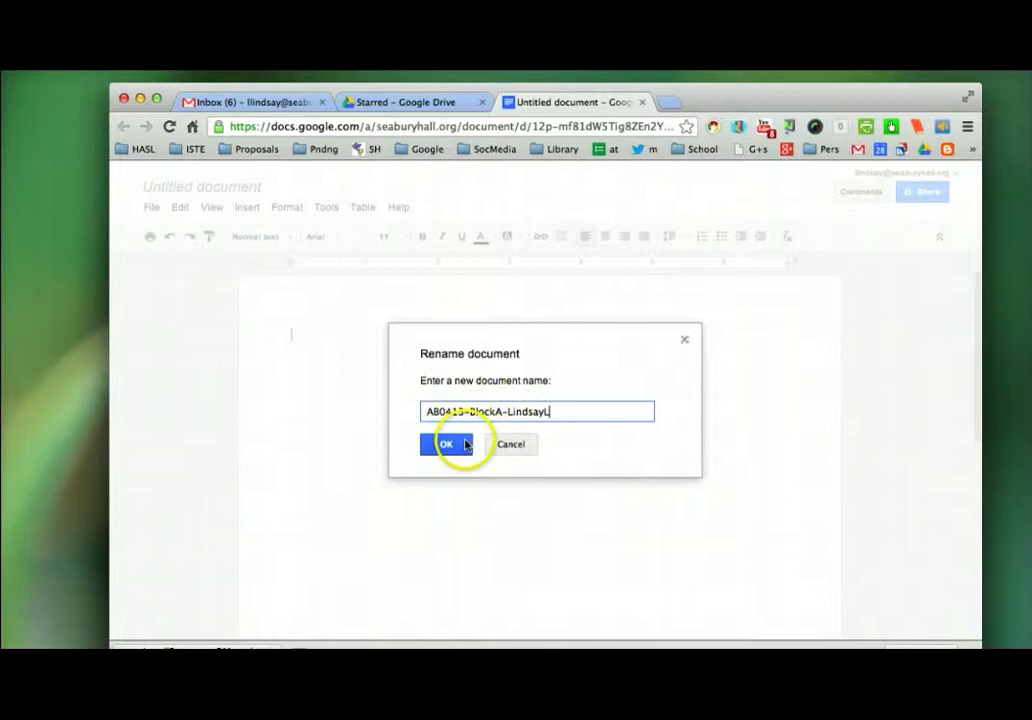
click(446, 444)
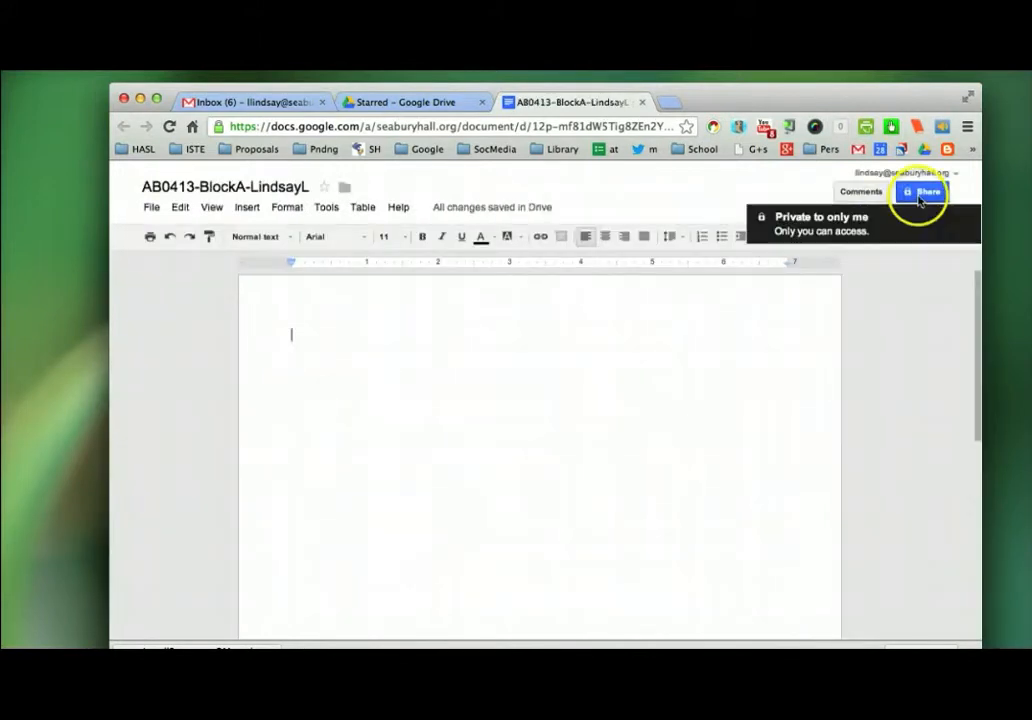
Add 'noonscoops' (Noon Scoops) as a person in the document's sharing settings
click(922, 192)
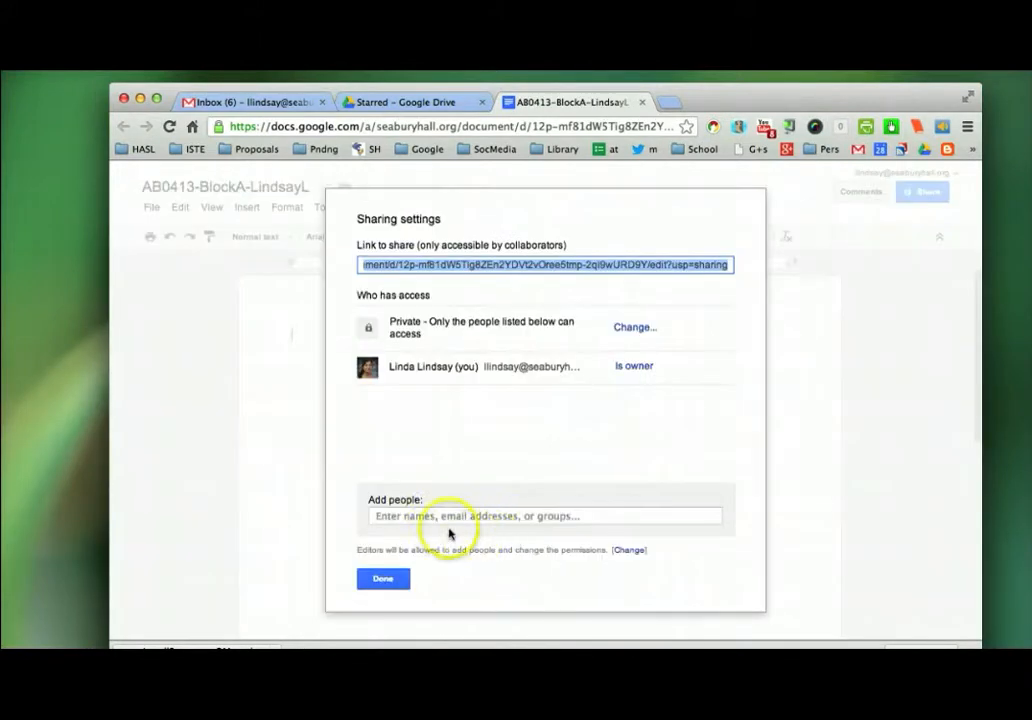
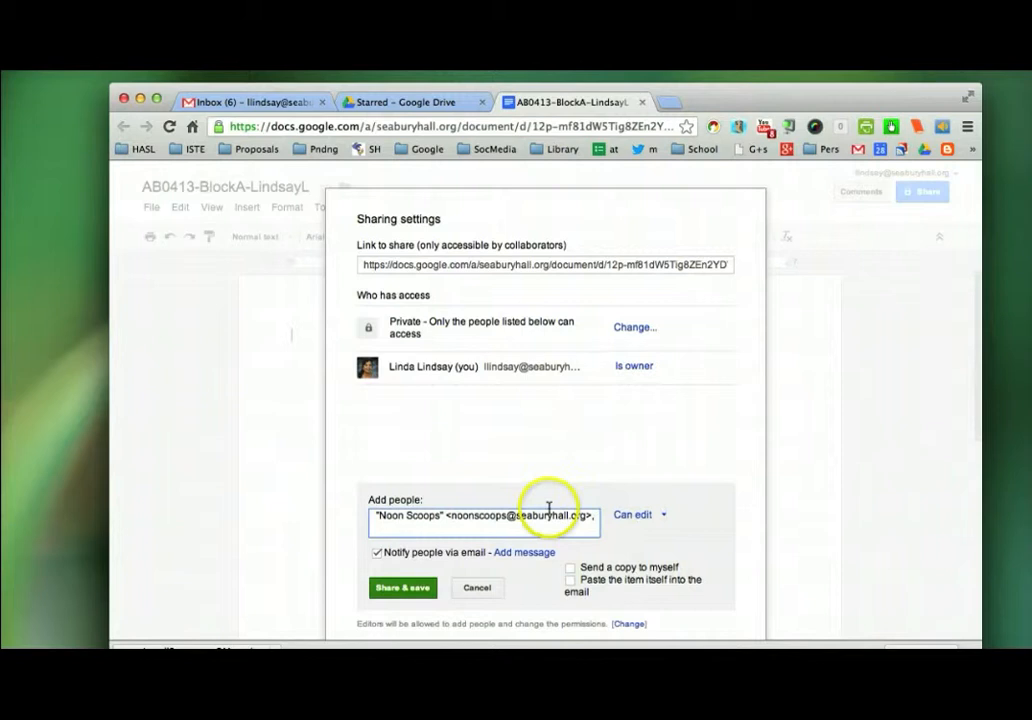
Share with Noon Scoops as 'Can comment', with email notification off, skipping invitations
click(638, 514)
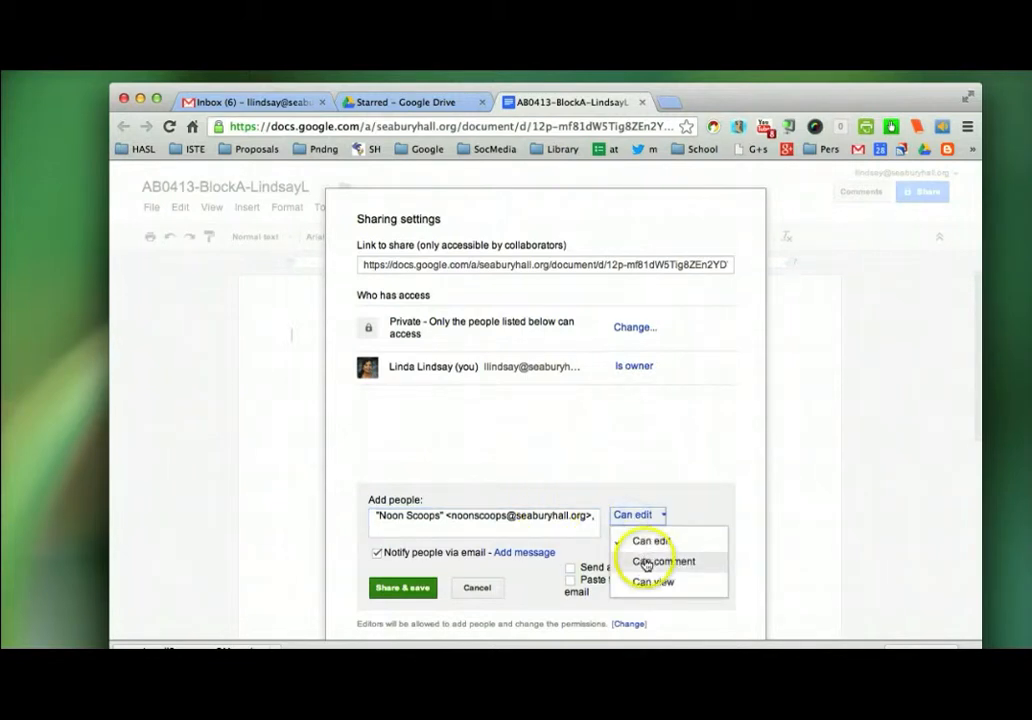
click(664, 560)
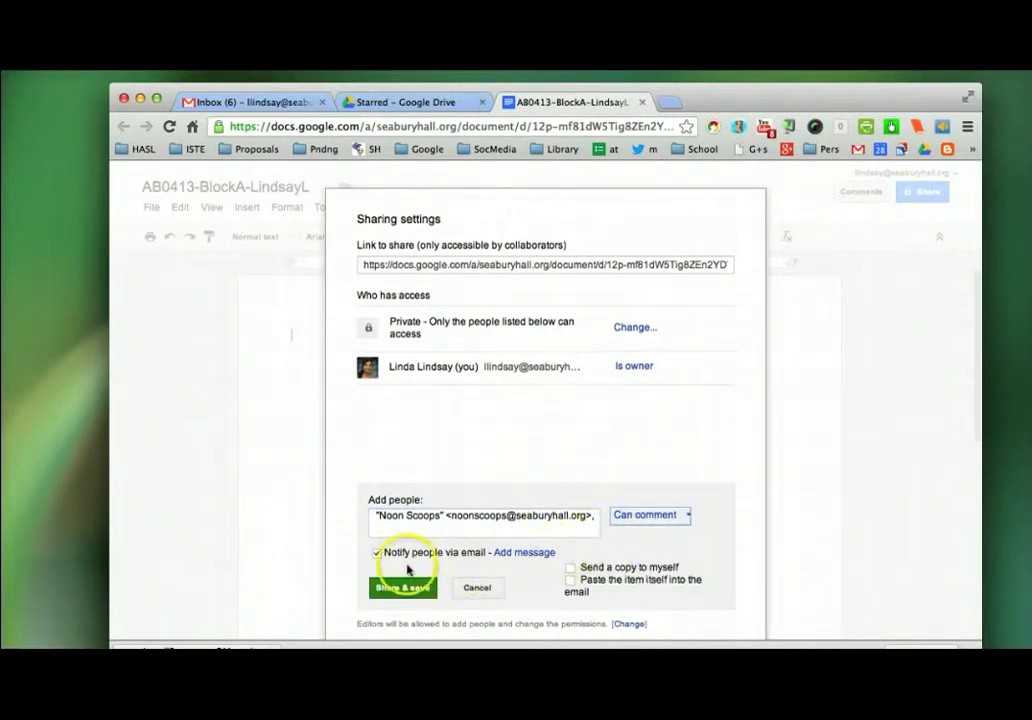
click(376, 552)
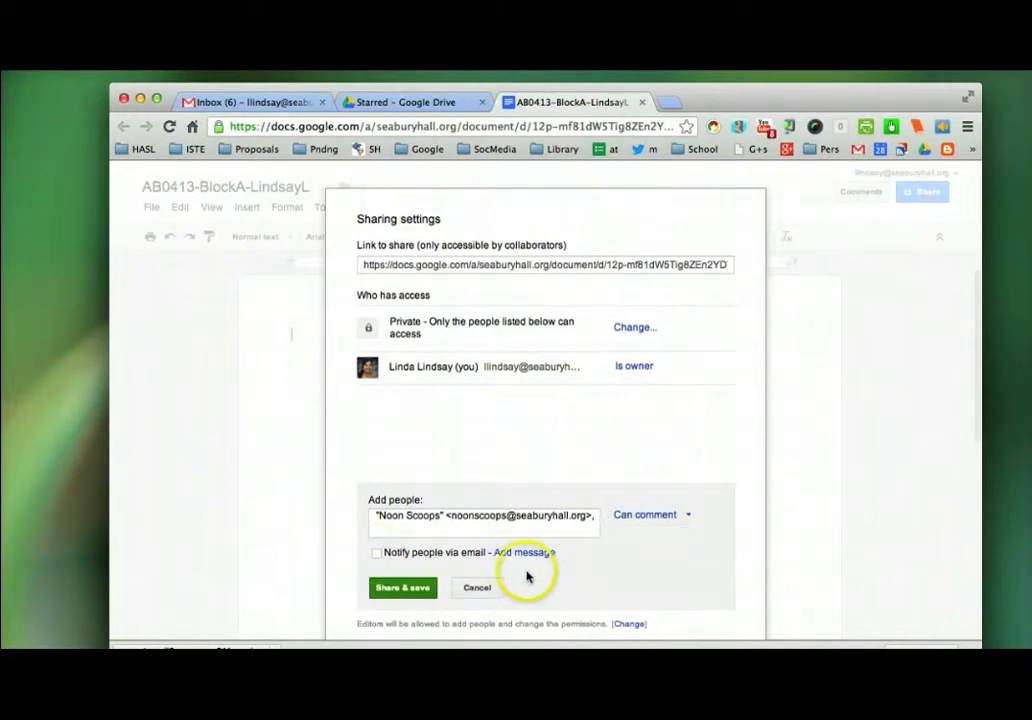
mouse_move(348, 560)
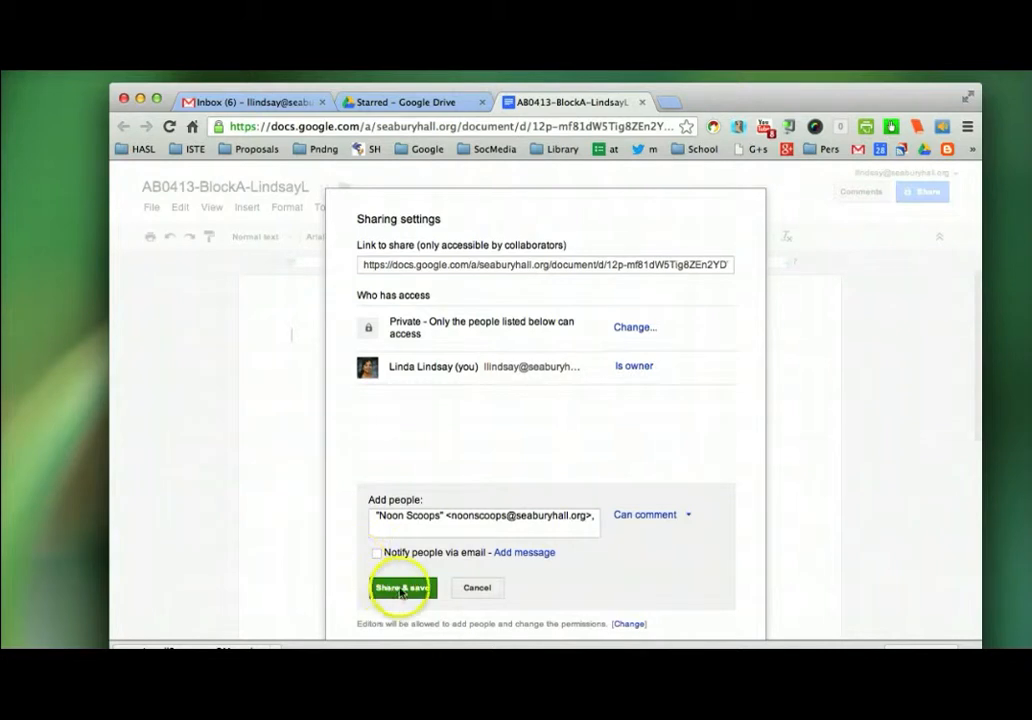
click(402, 588)
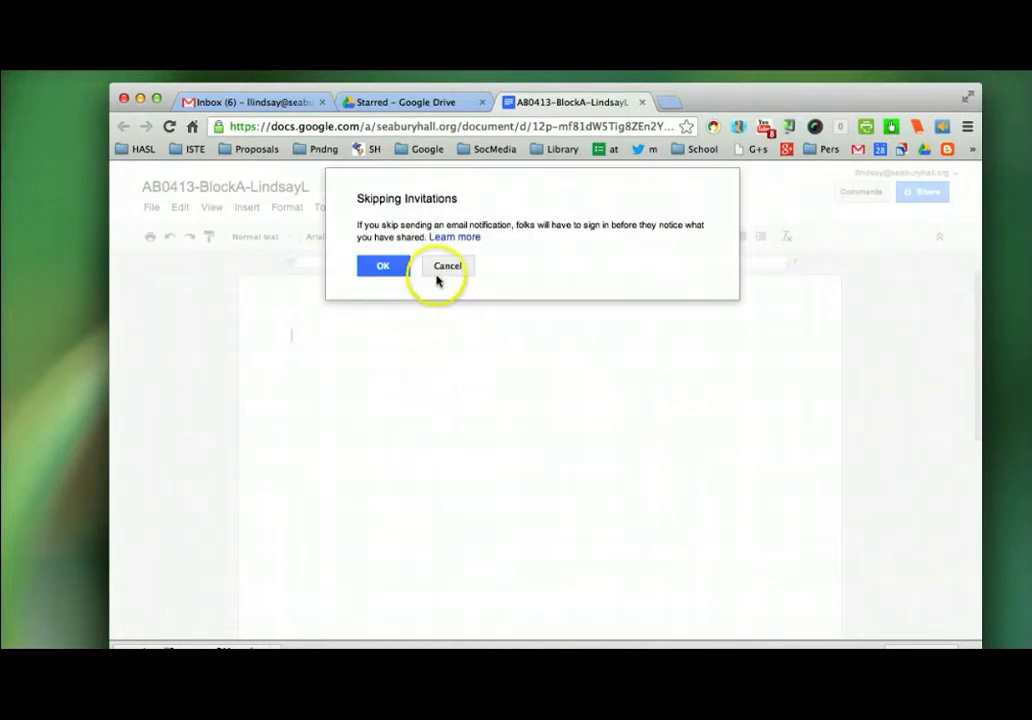
mouse_move(490, 276)
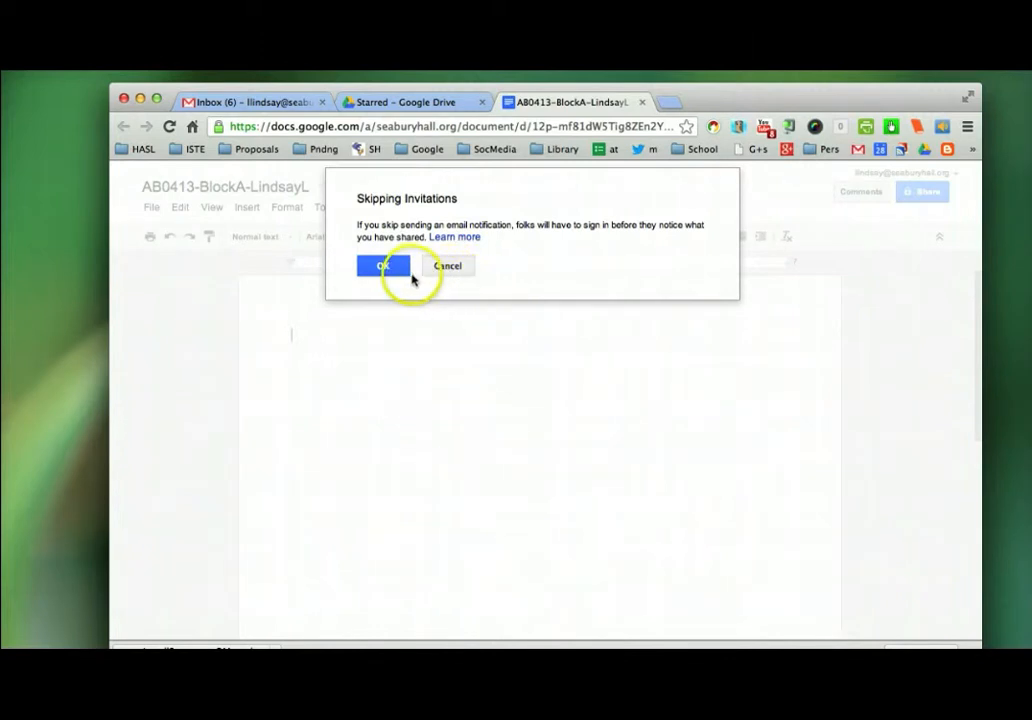
click(382, 266)
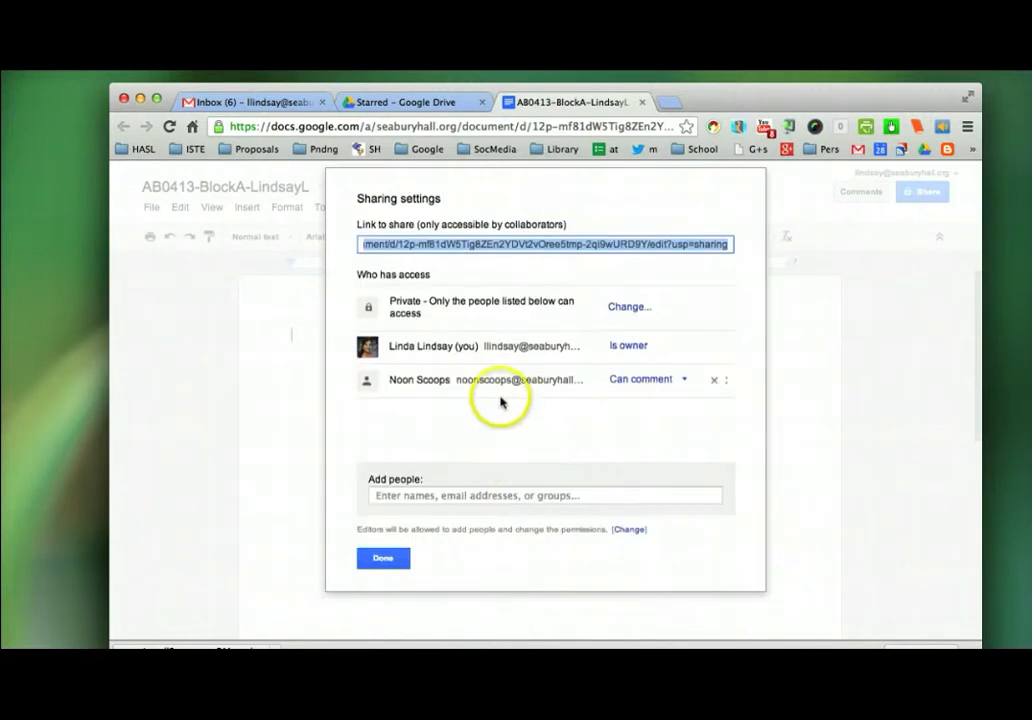
Close the sharing settings and return to the shared document
click(684, 380)
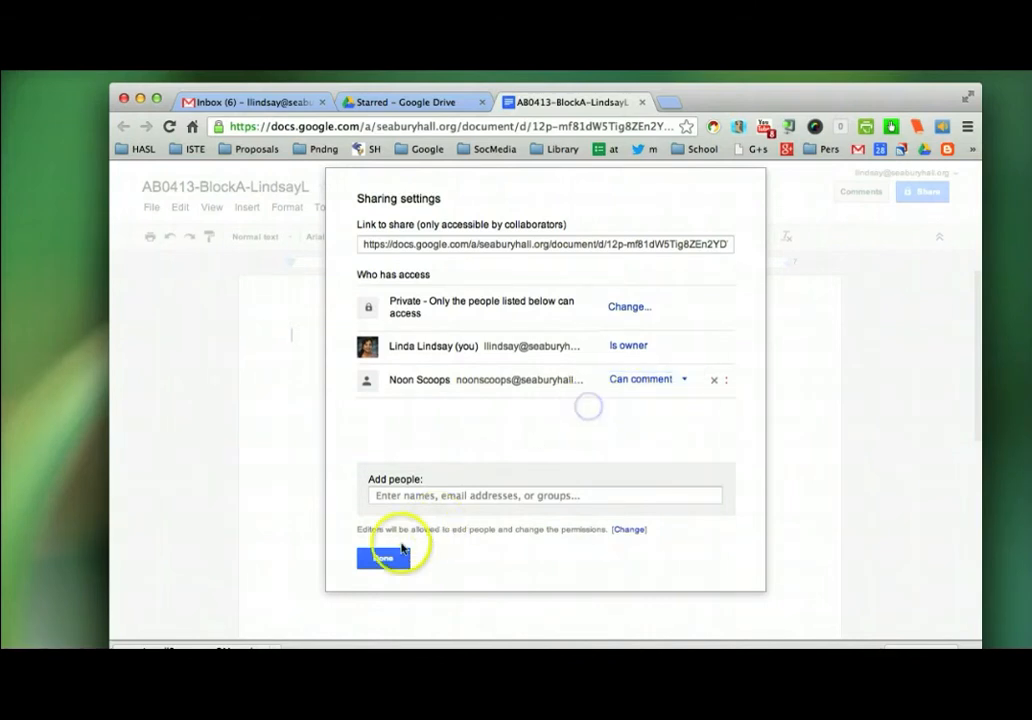
click(380, 556)
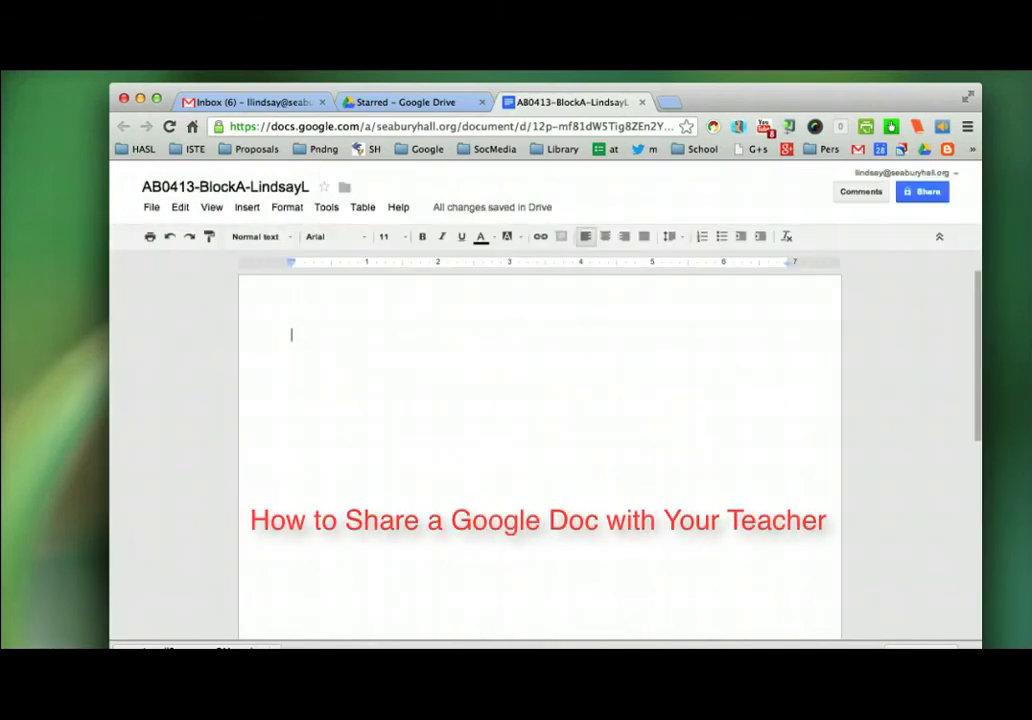